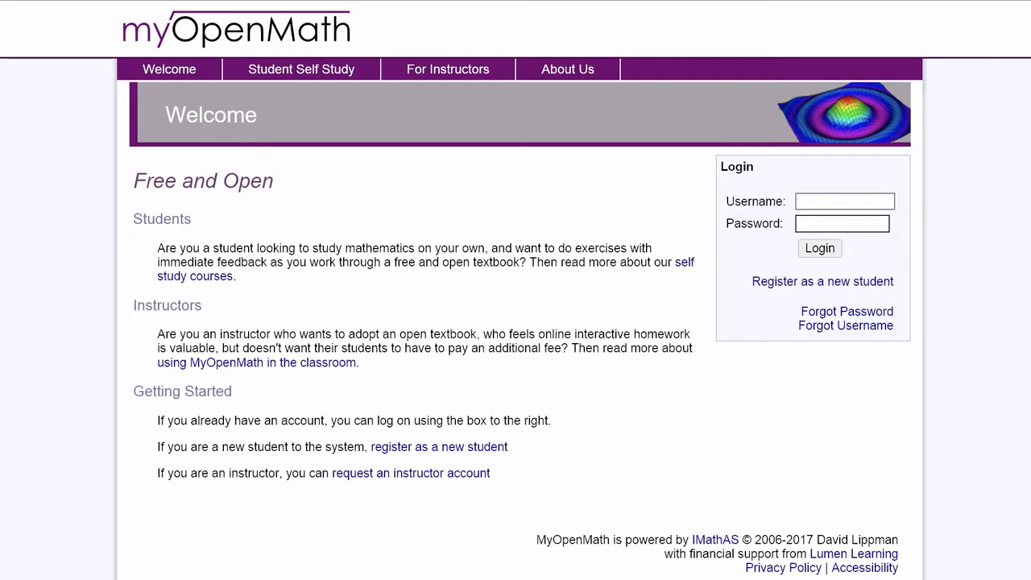
mouse_move(408, 256)
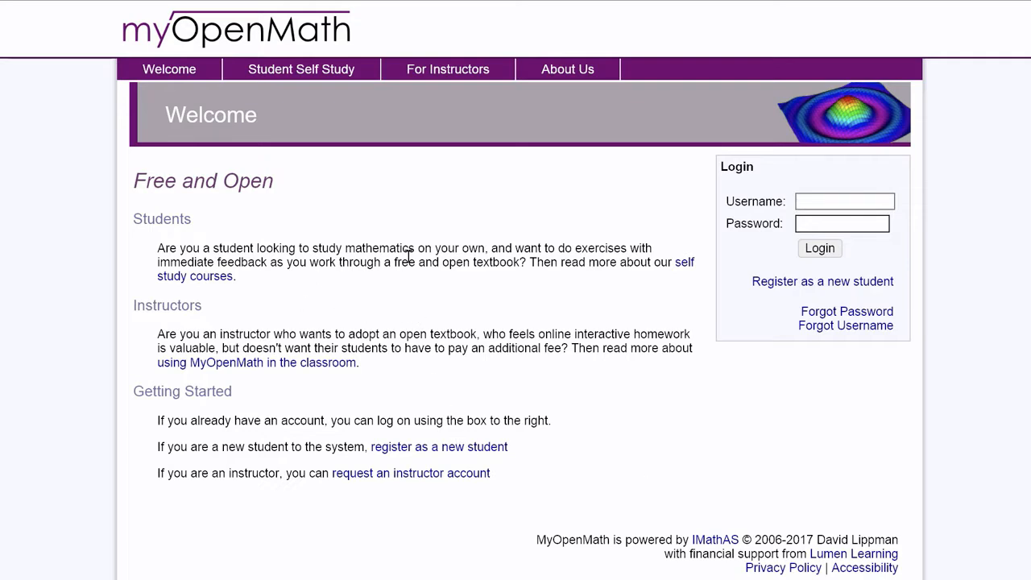
mouse_move(570, 307)
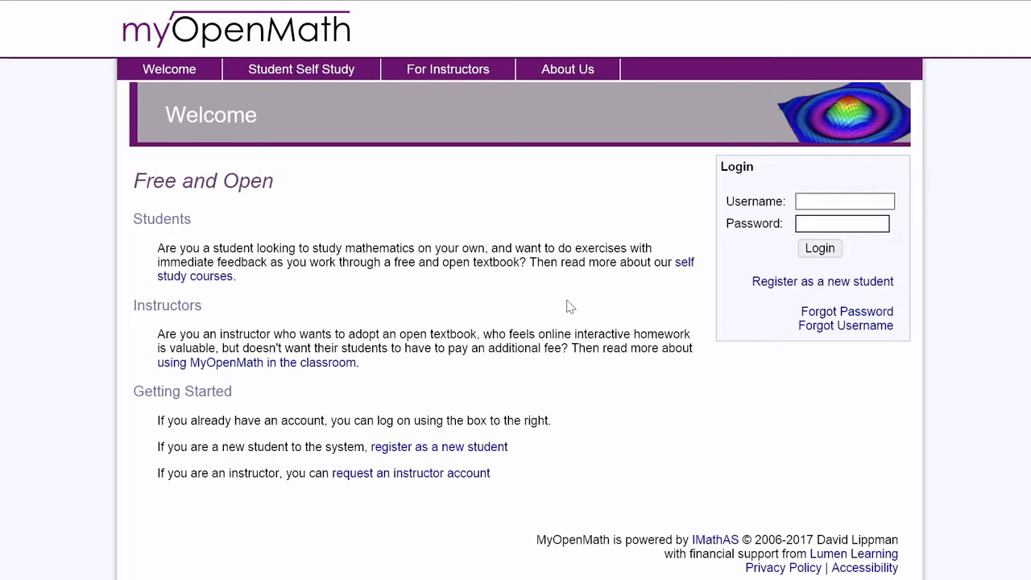
mouse_move(697, 227)
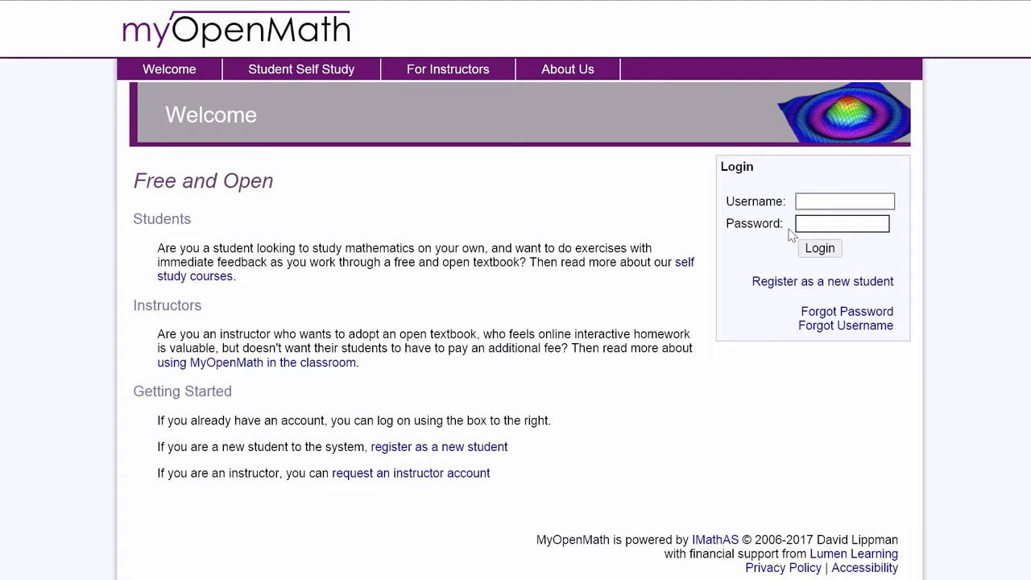
mouse_move(717, 295)
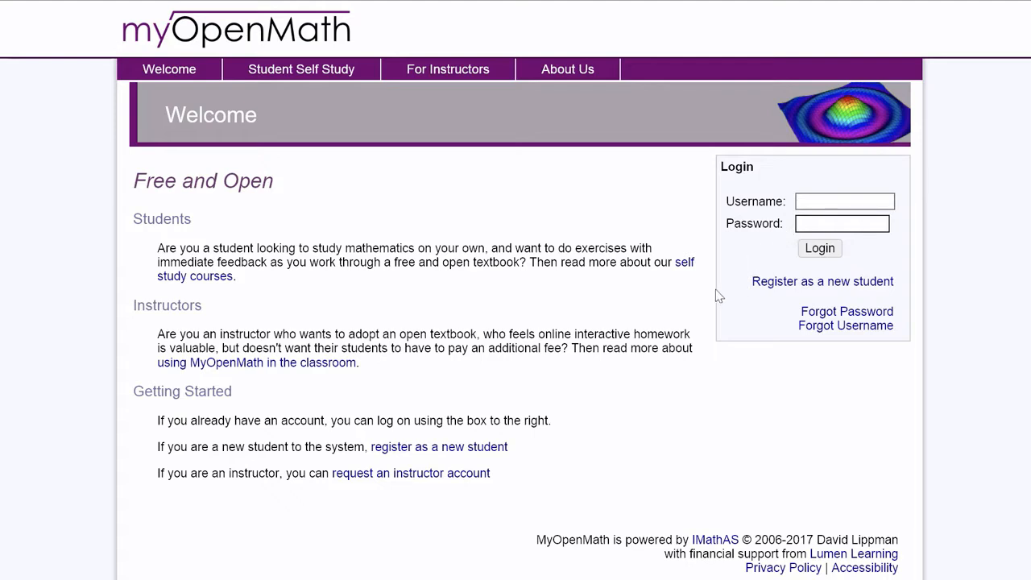
mouse_move(737, 322)
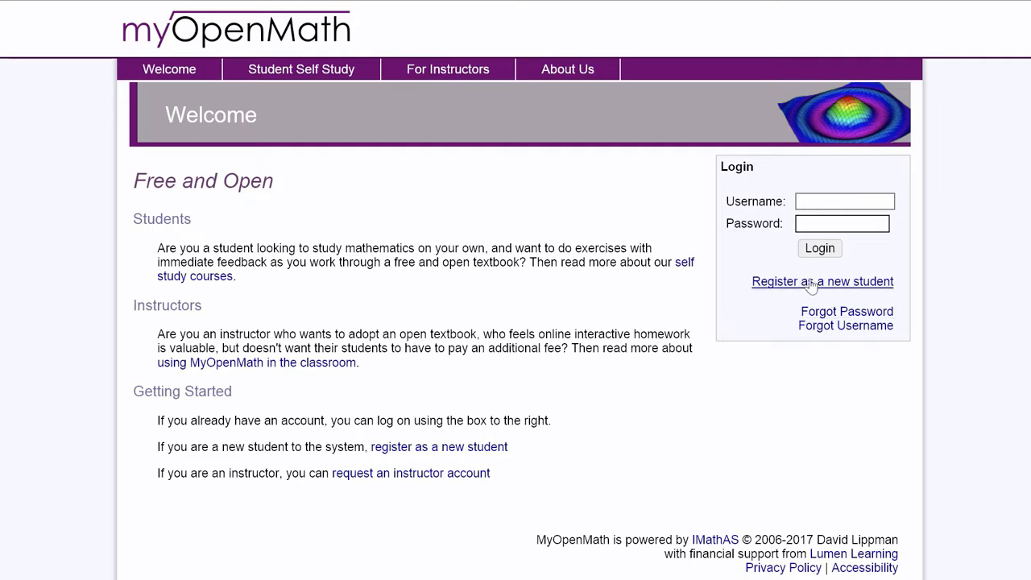
Open the New Student Signup form and focus its username field
click(822, 281)
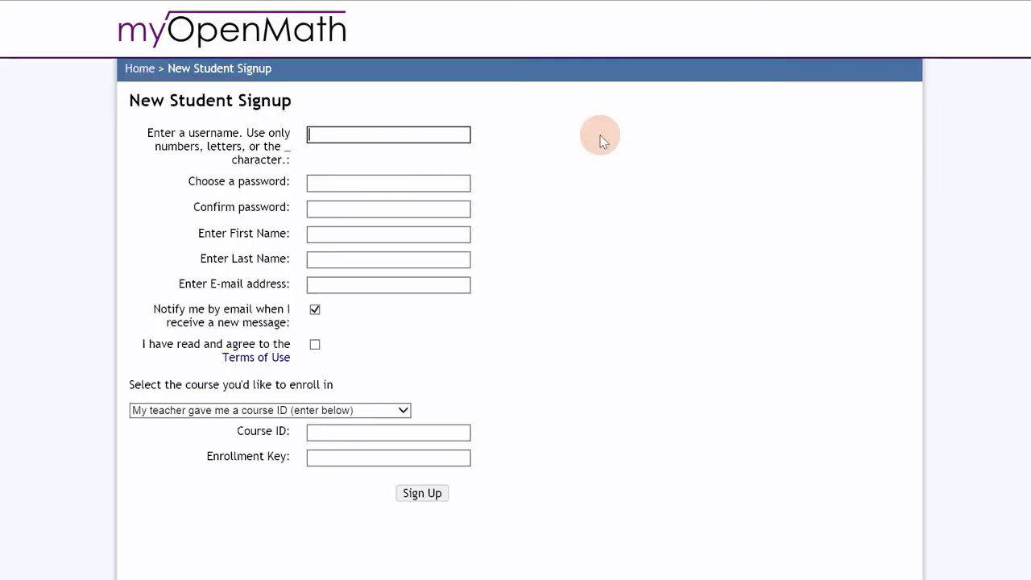
mouse_move(254, 105)
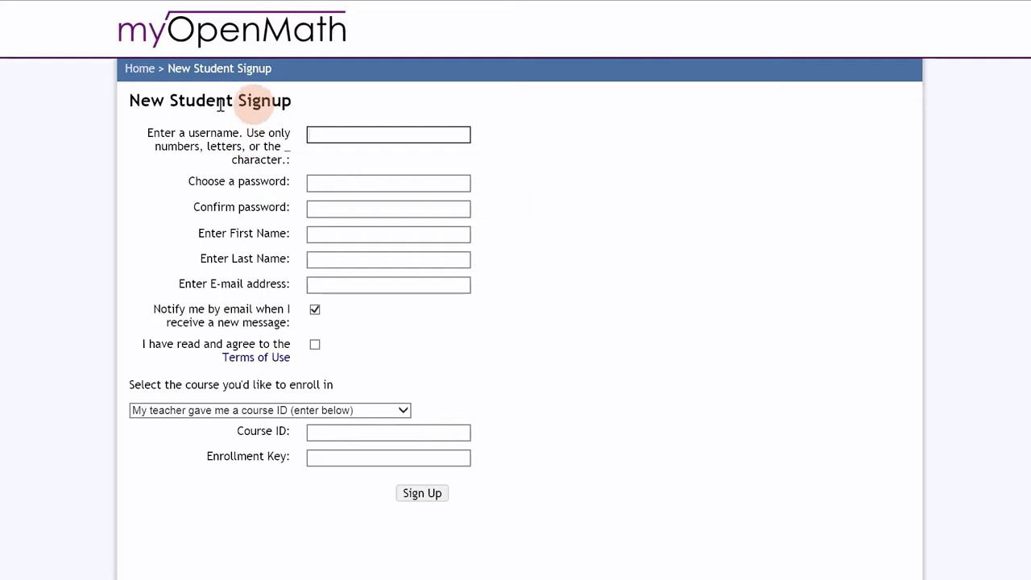
mouse_move(282, 153)
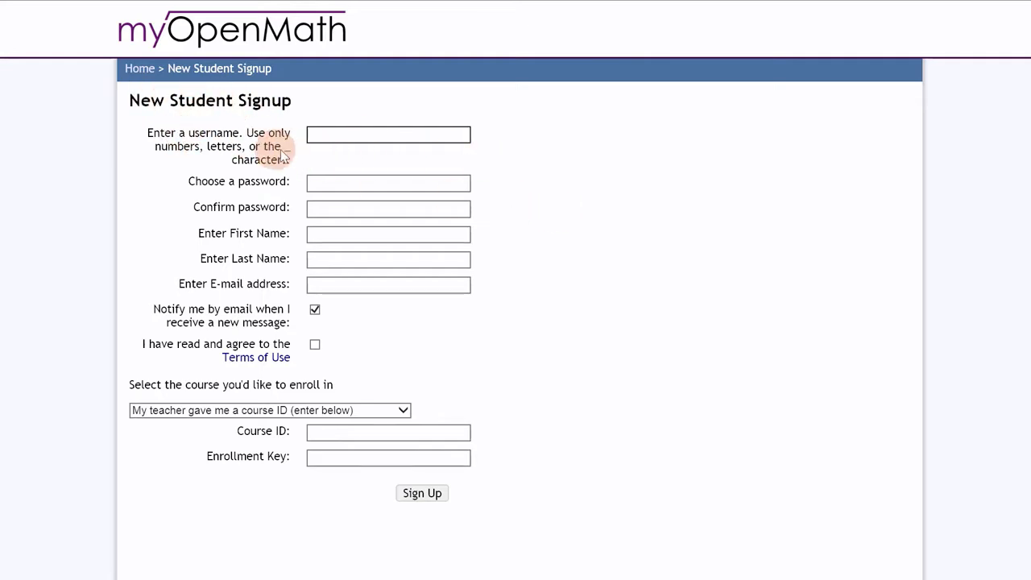
mouse_move(608, 165)
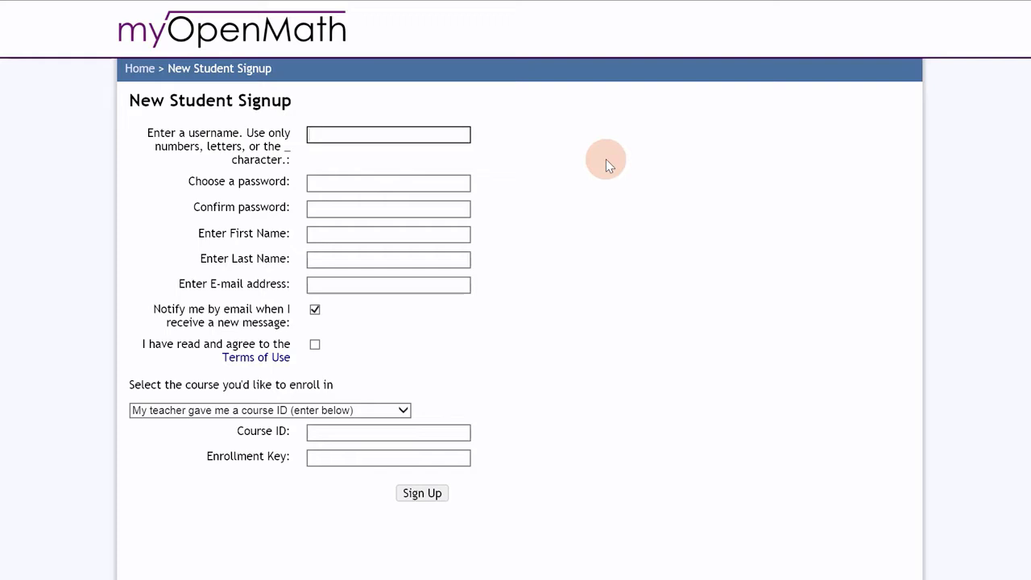
click(387, 134)
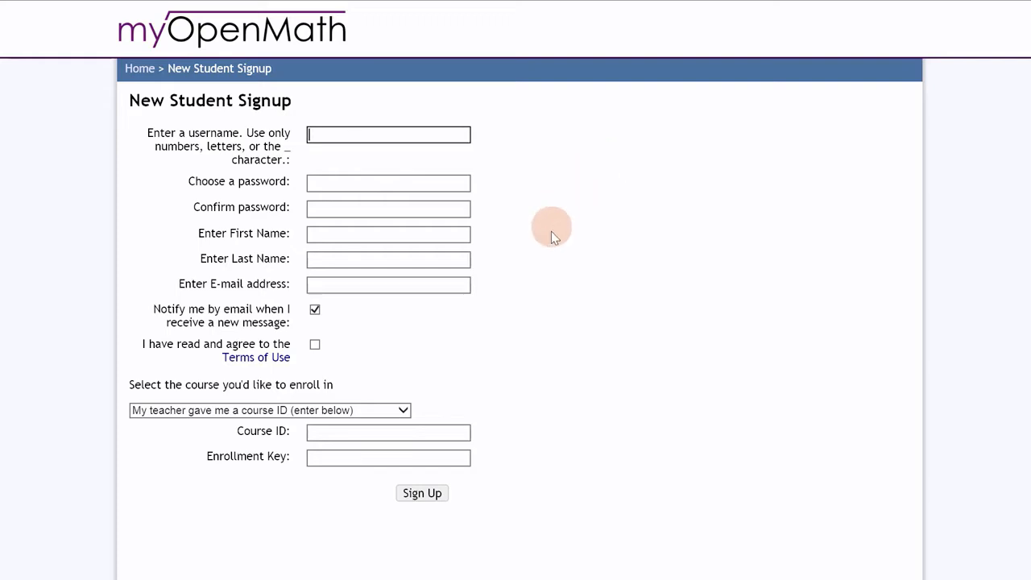
mouse_move(549, 246)
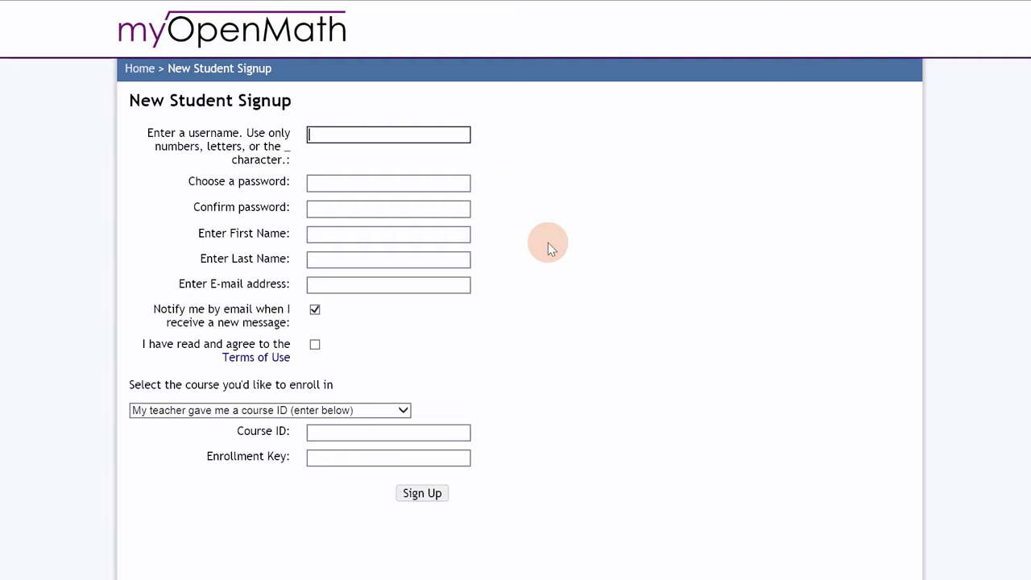
Enter username student_12 and the password in both password fields
text(stu)
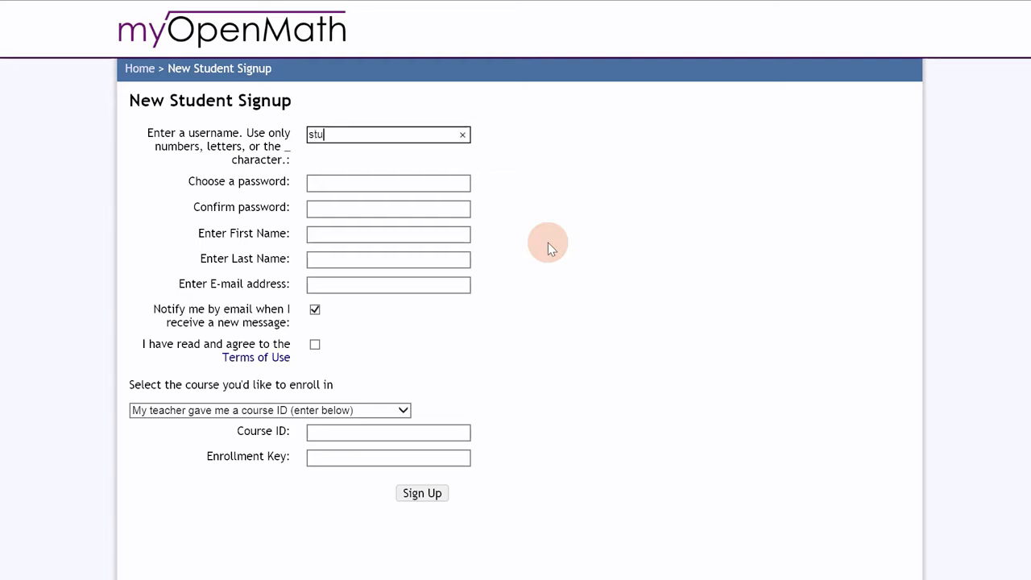
text(dent)
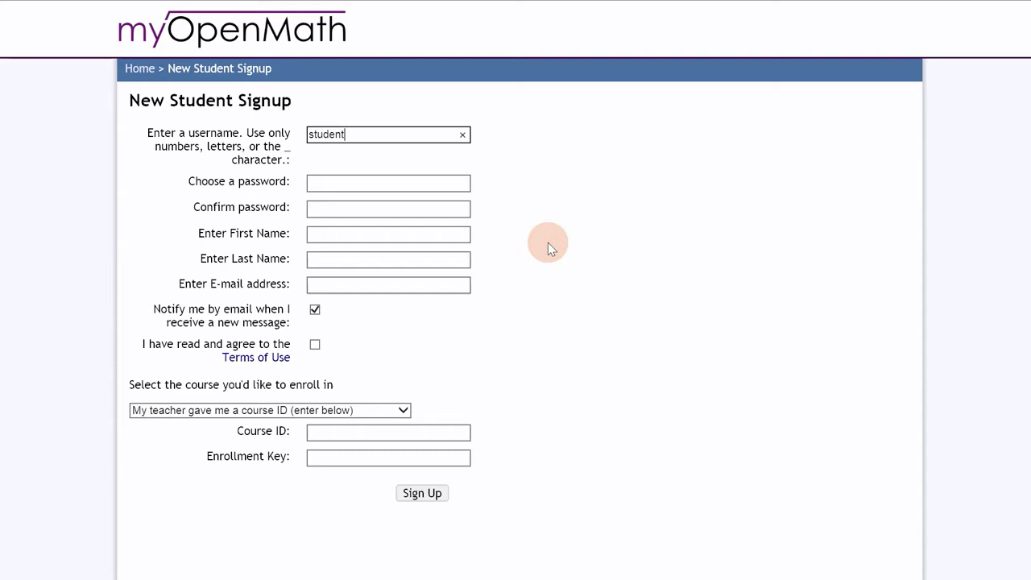
text(_12)
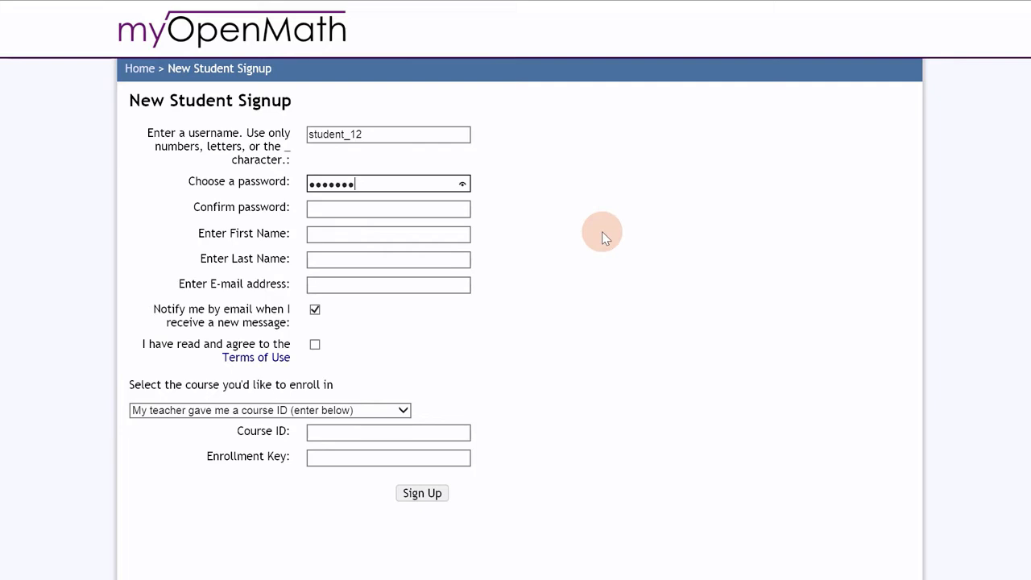
text(password)
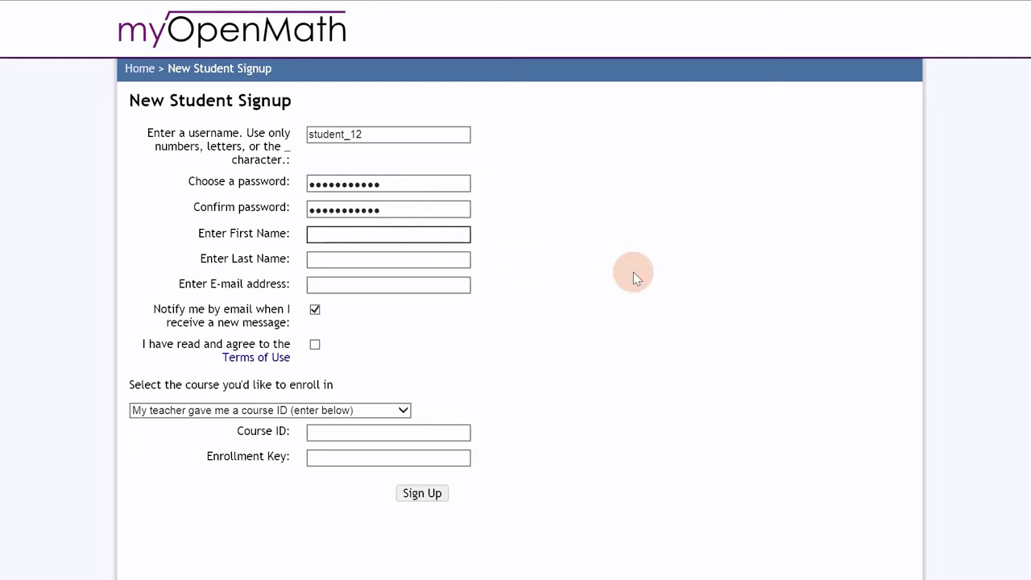
text(Test)
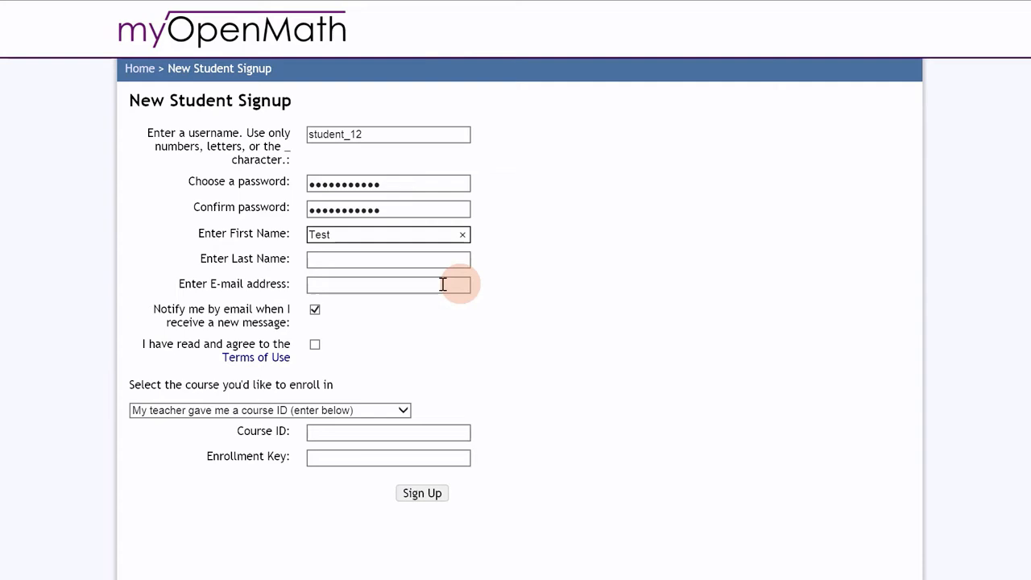
text(Studen)
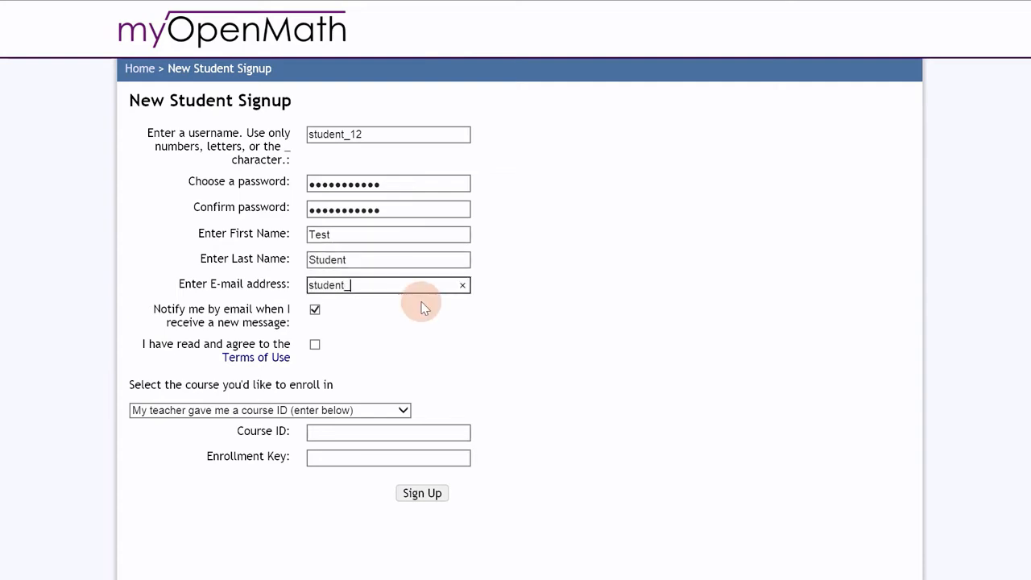
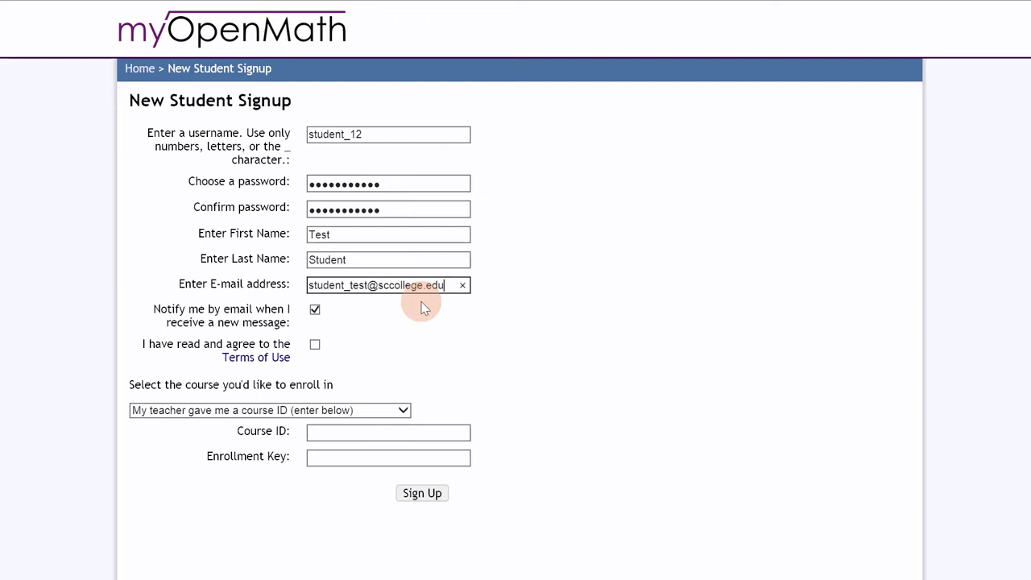
mouse_move(154, 316)
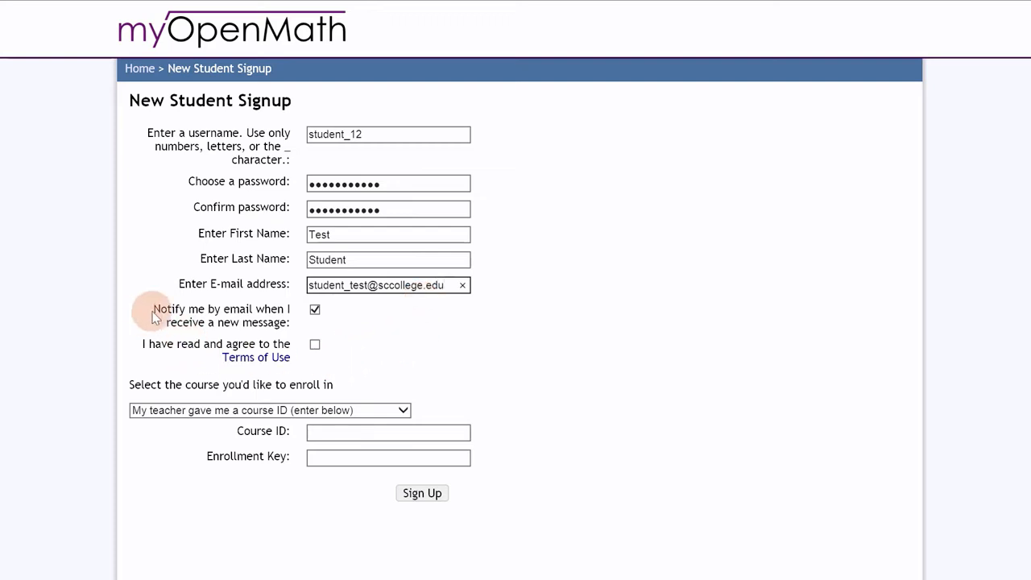
mouse_move(218, 315)
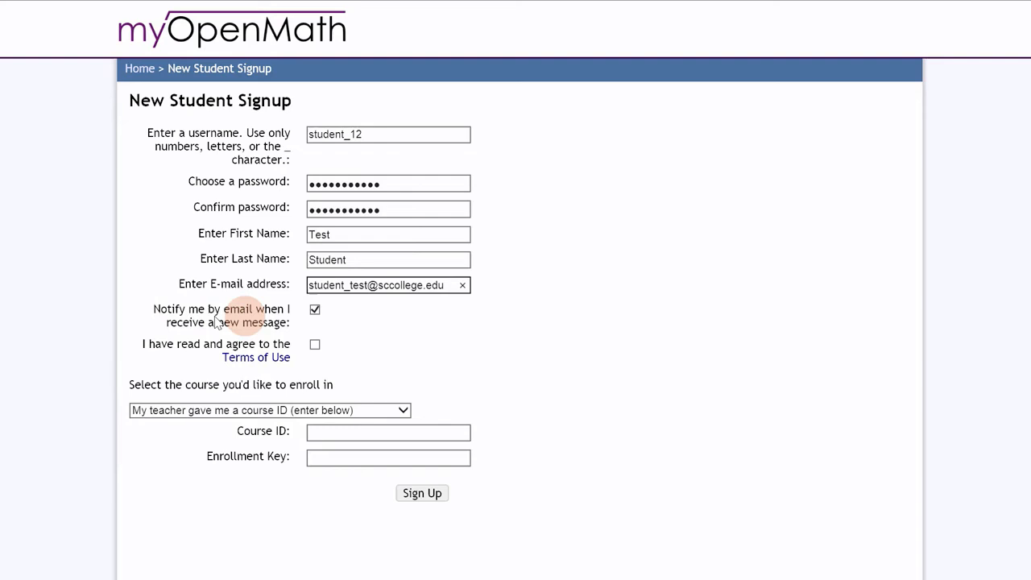
mouse_move(288, 326)
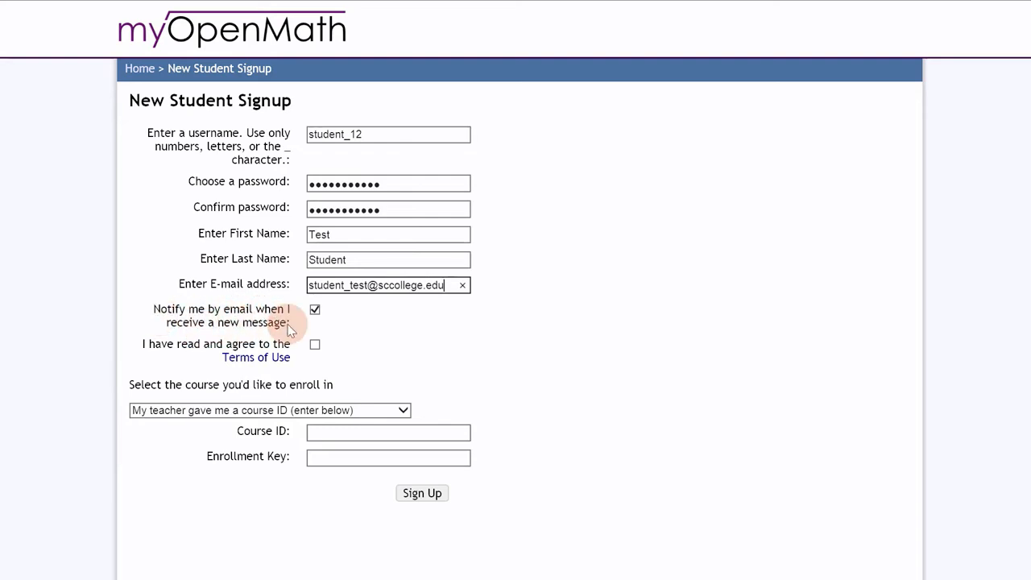
mouse_move(363, 326)
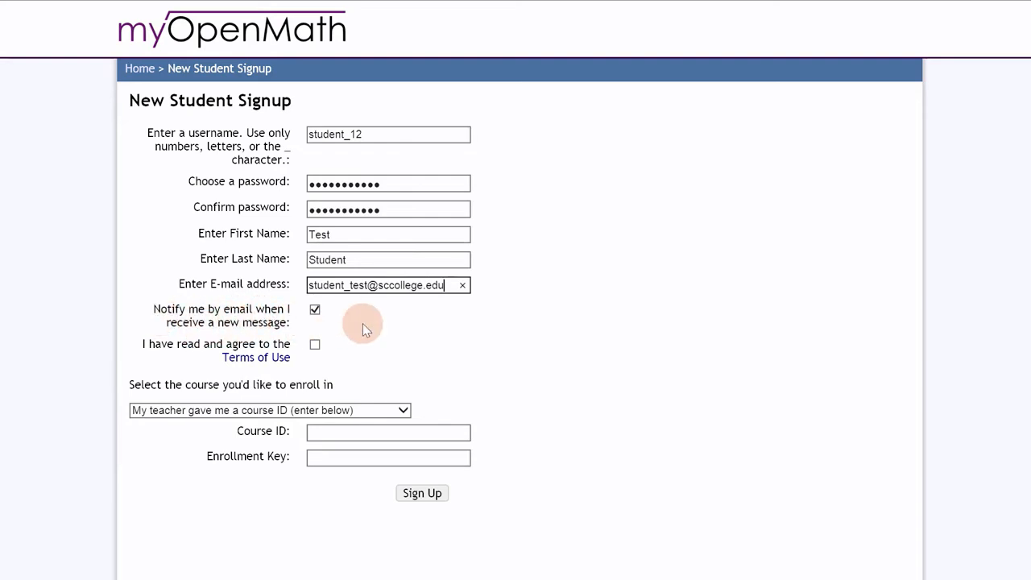
mouse_move(350, 363)
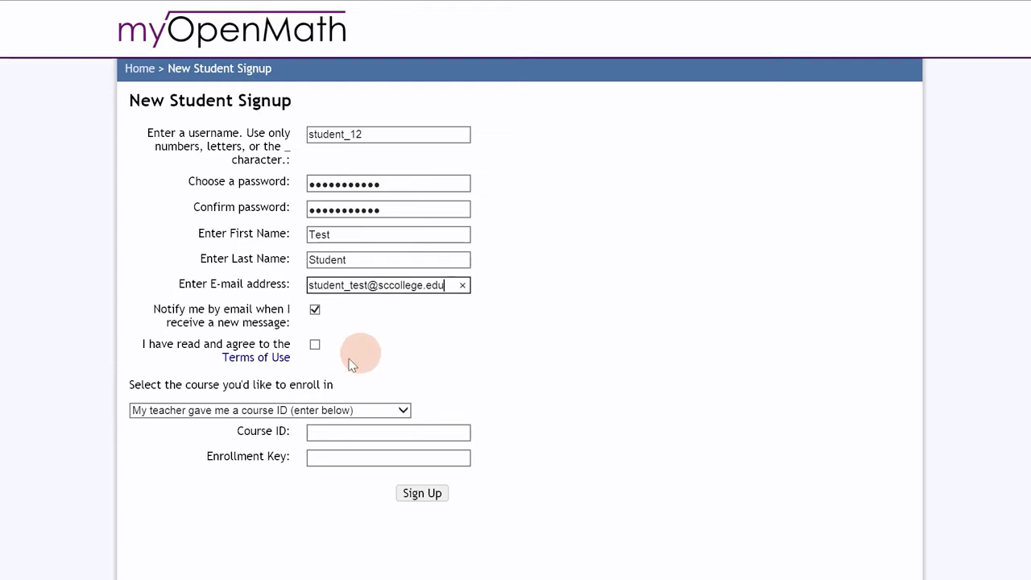
mouse_move(315, 344)
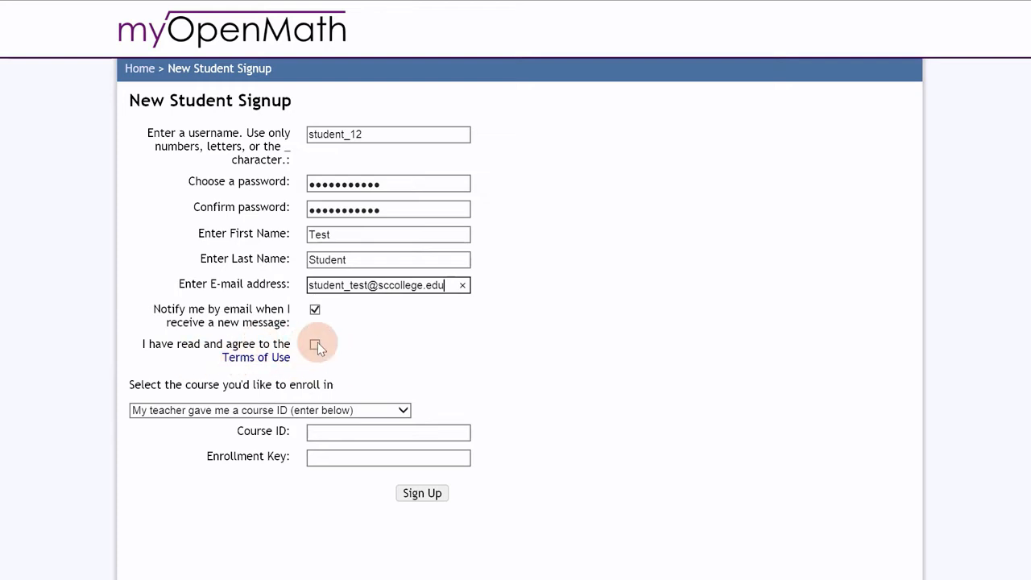
Tick the 'I have read and agree to the Terms of Use' checkbox
click(315, 344)
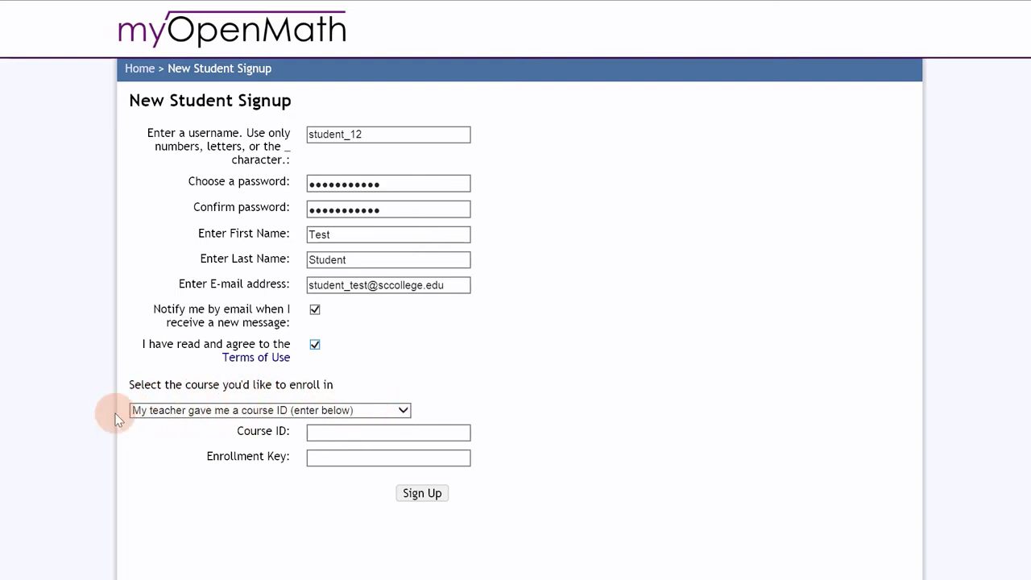
mouse_move(316, 410)
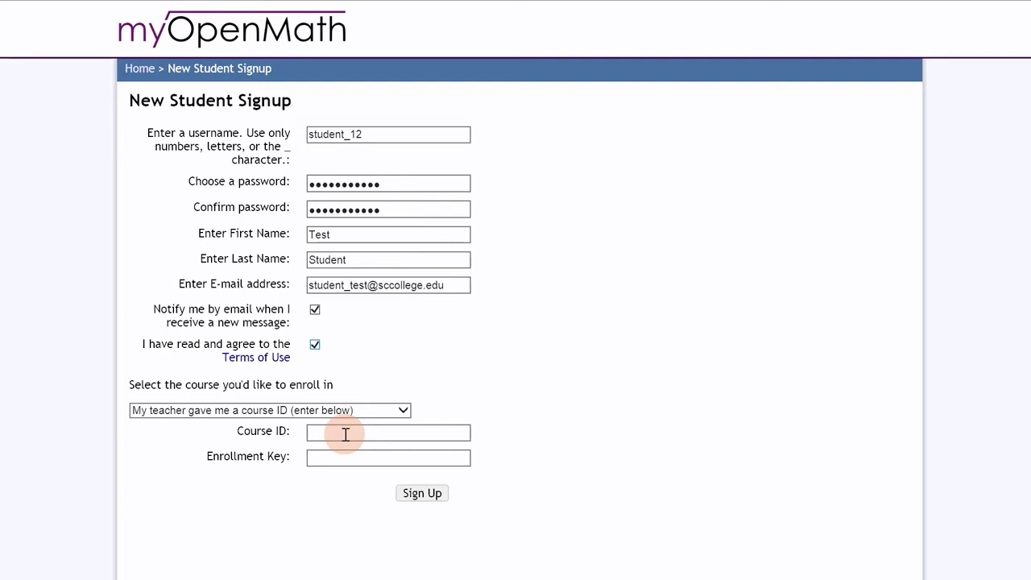
mouse_move(531, 429)
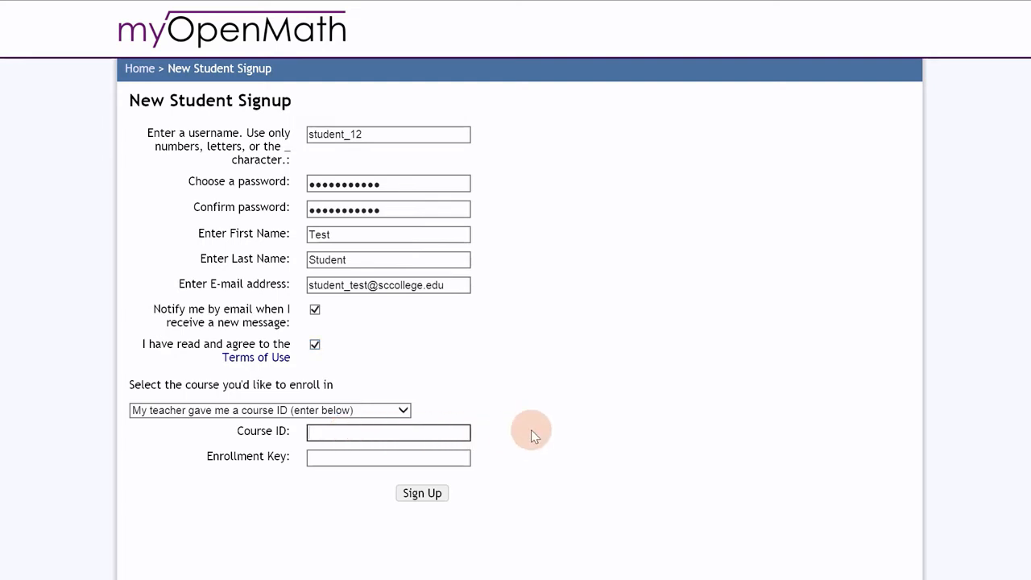
click(388, 433)
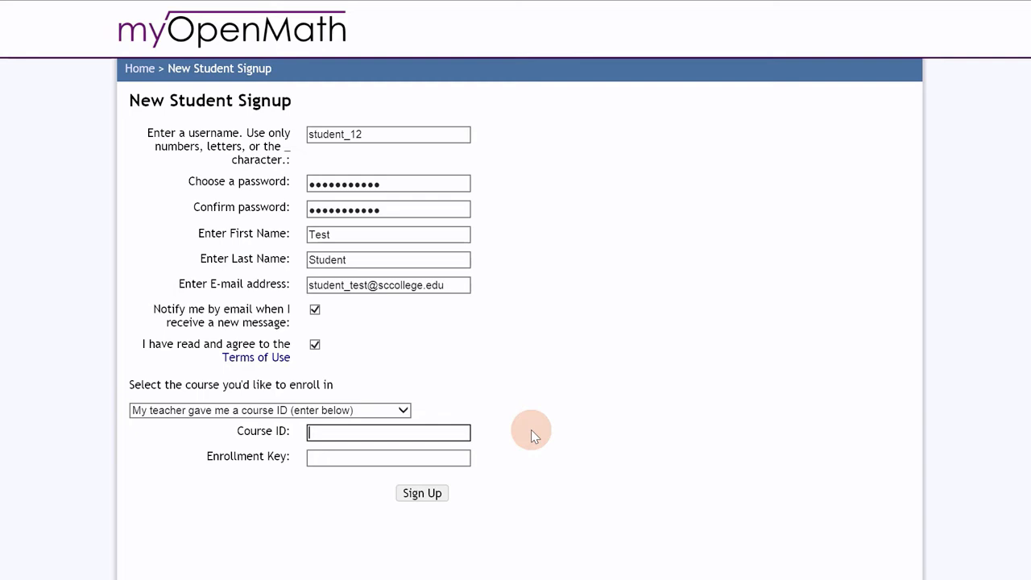
text(12)
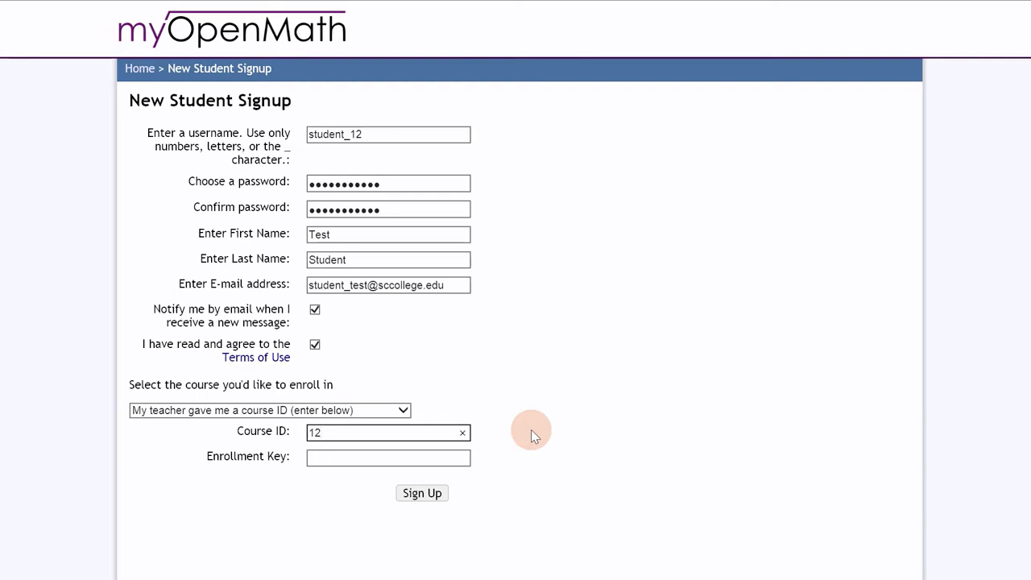
text(695)
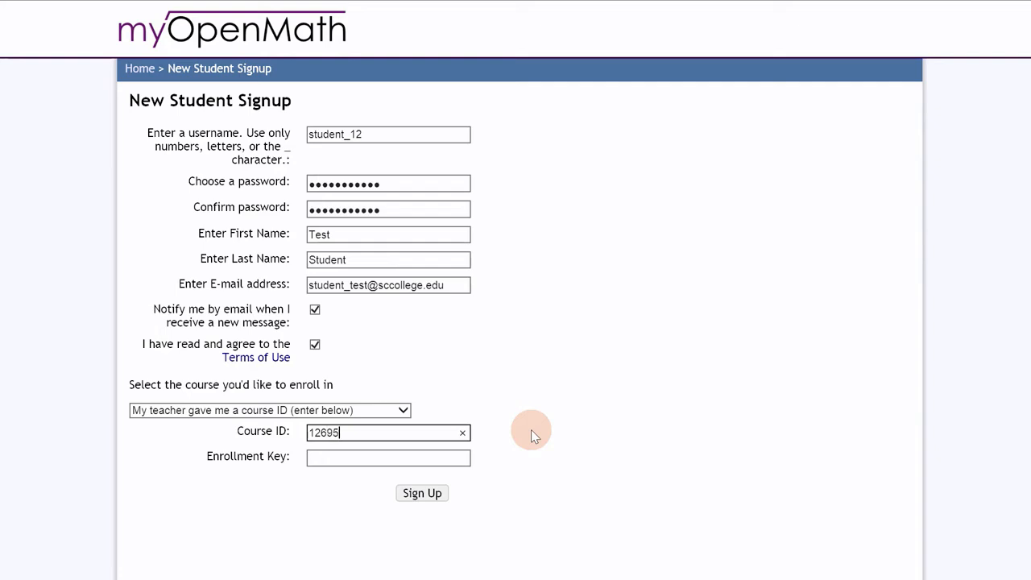
click(388, 457)
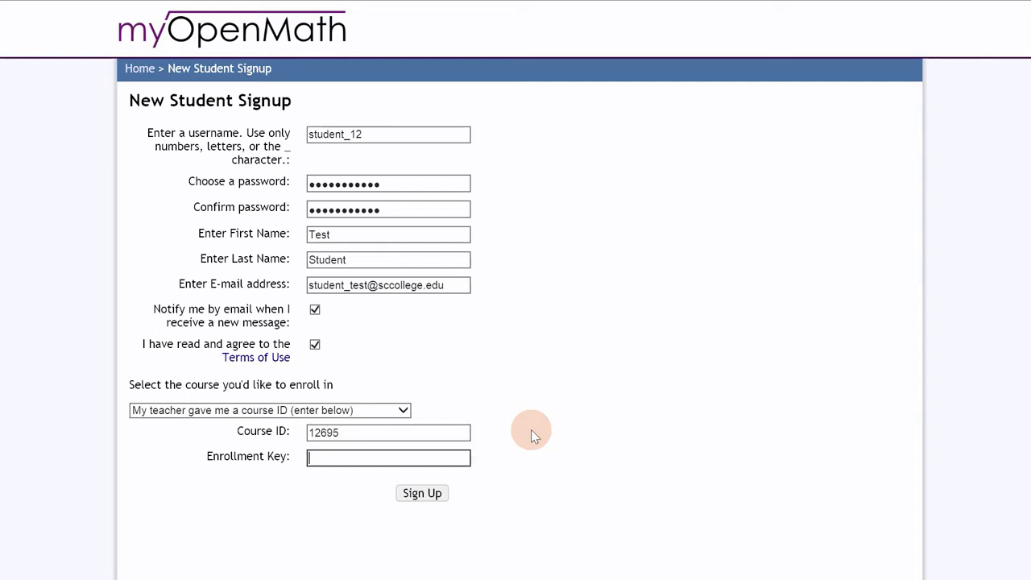
text(92867)
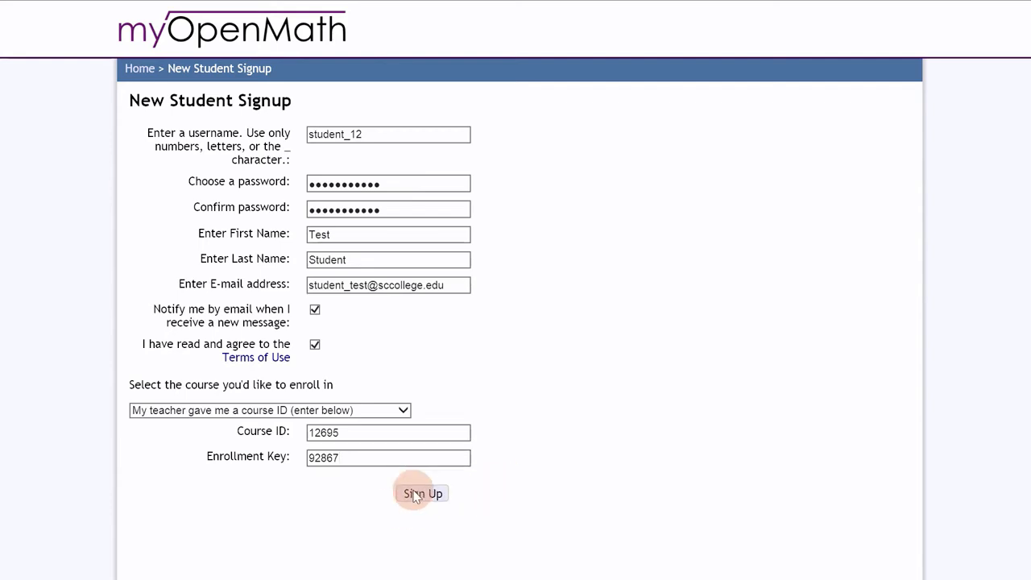
click(422, 493)
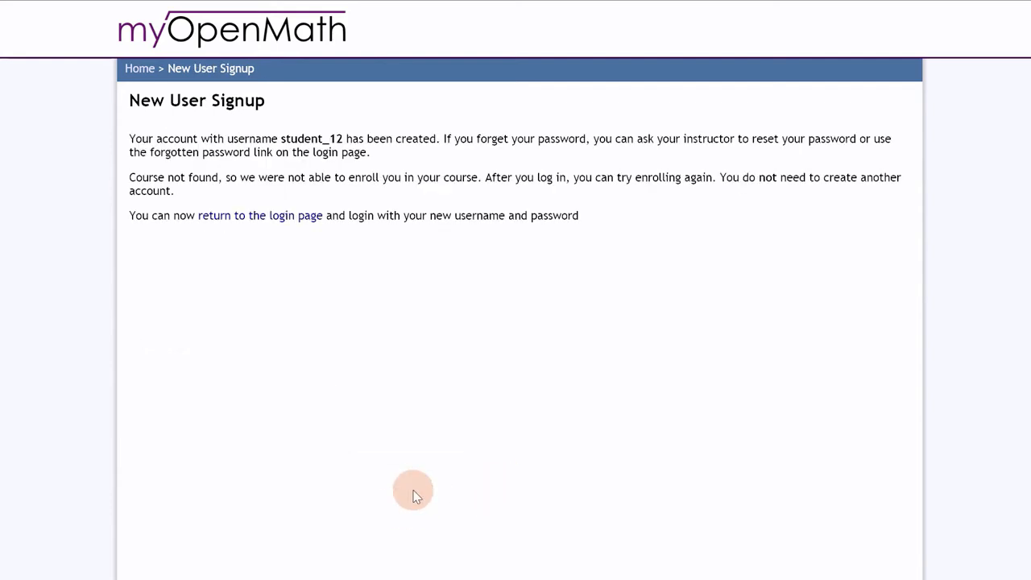
mouse_move(169, 149)
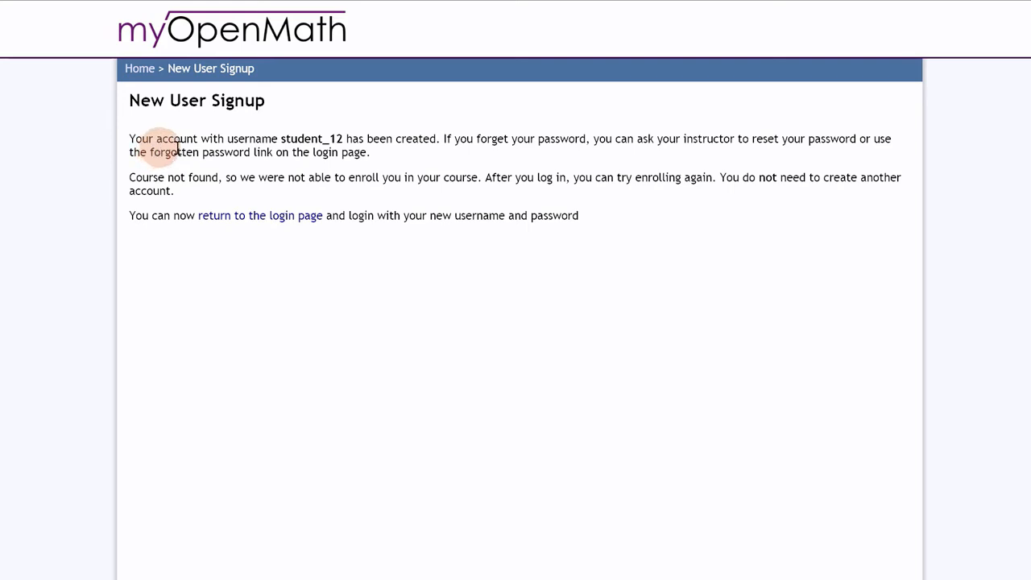
mouse_move(342, 139)
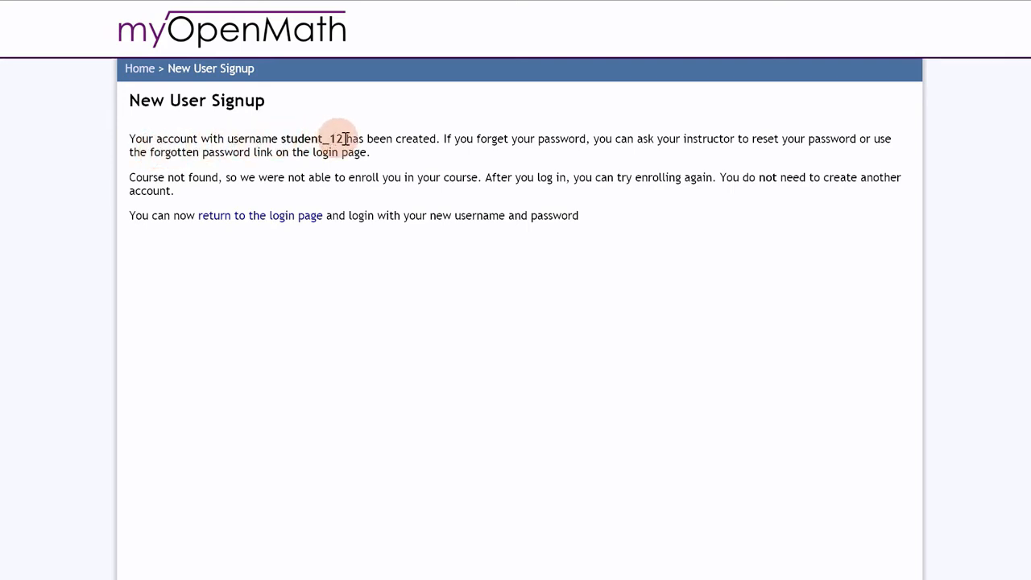
mouse_move(407, 198)
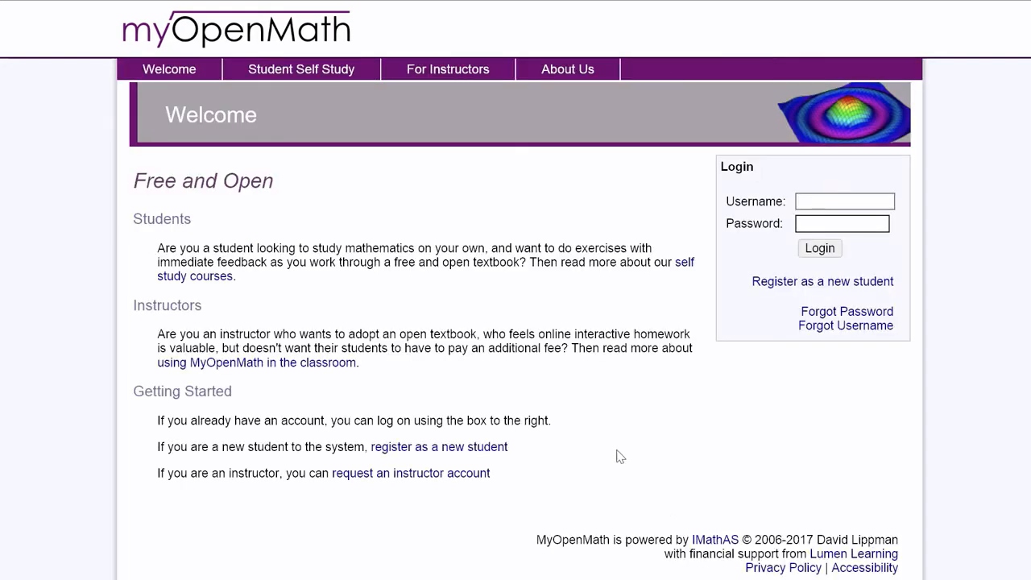
mouse_move(998, 94)
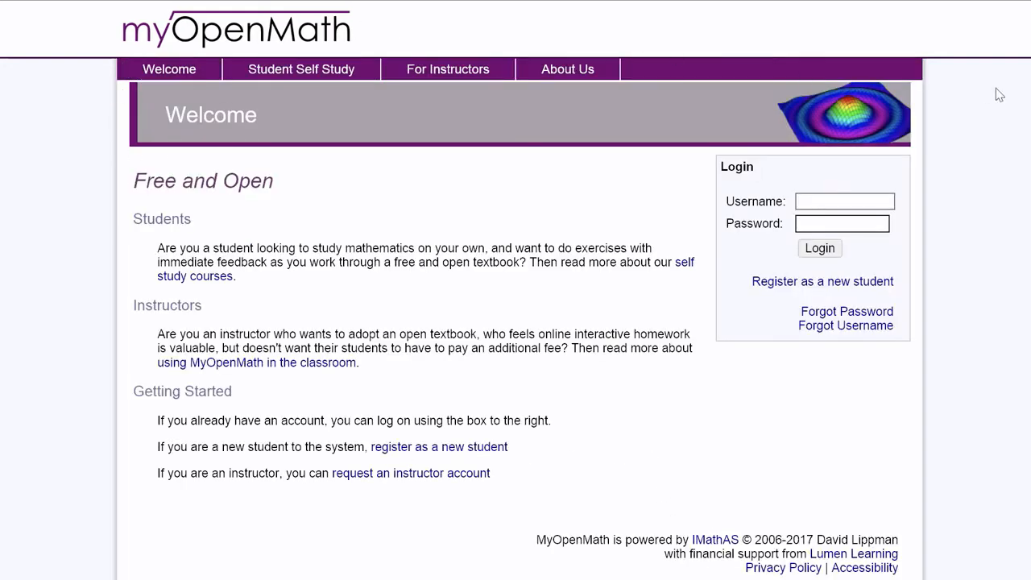
mouse_move(481, 348)
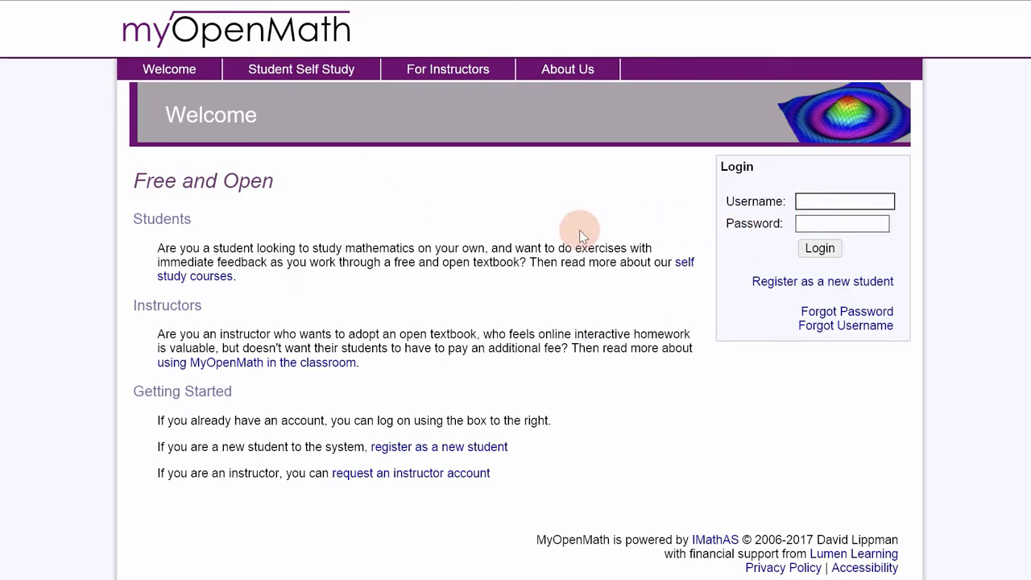
Log in as student_12 to reach Test Student's course dashboard
text(student)
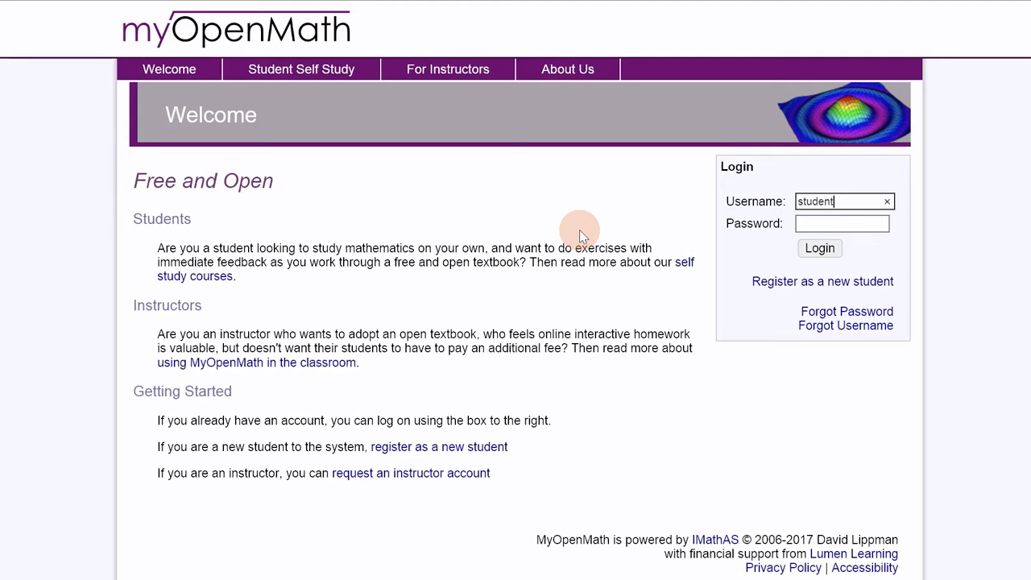
text(_12)
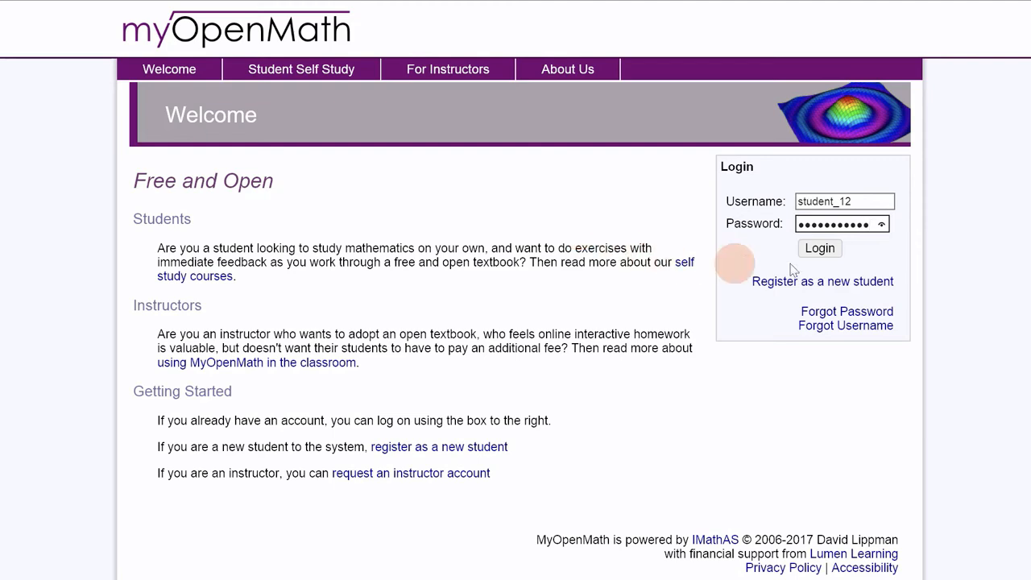
click(820, 248)
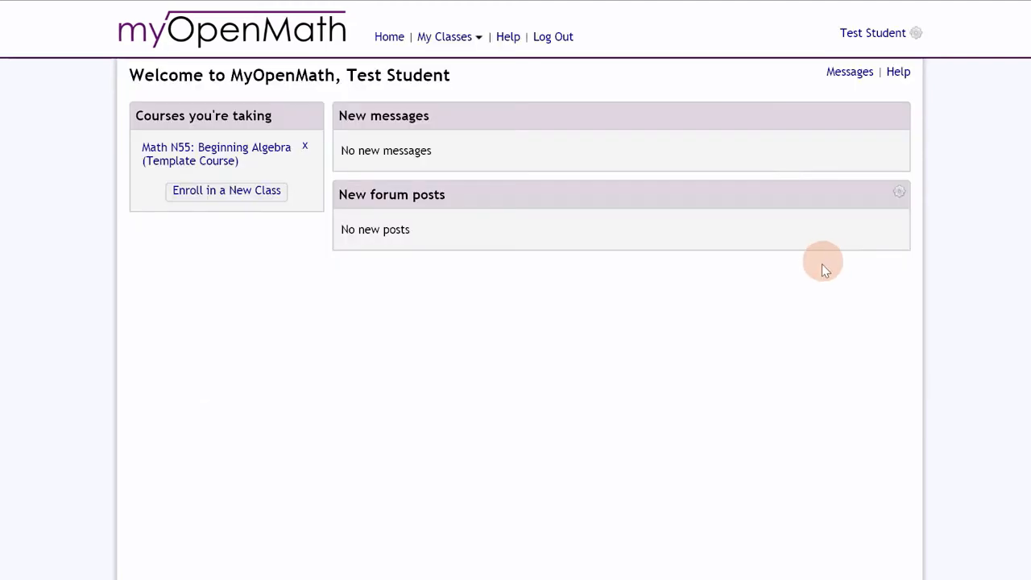
mouse_move(46, 287)
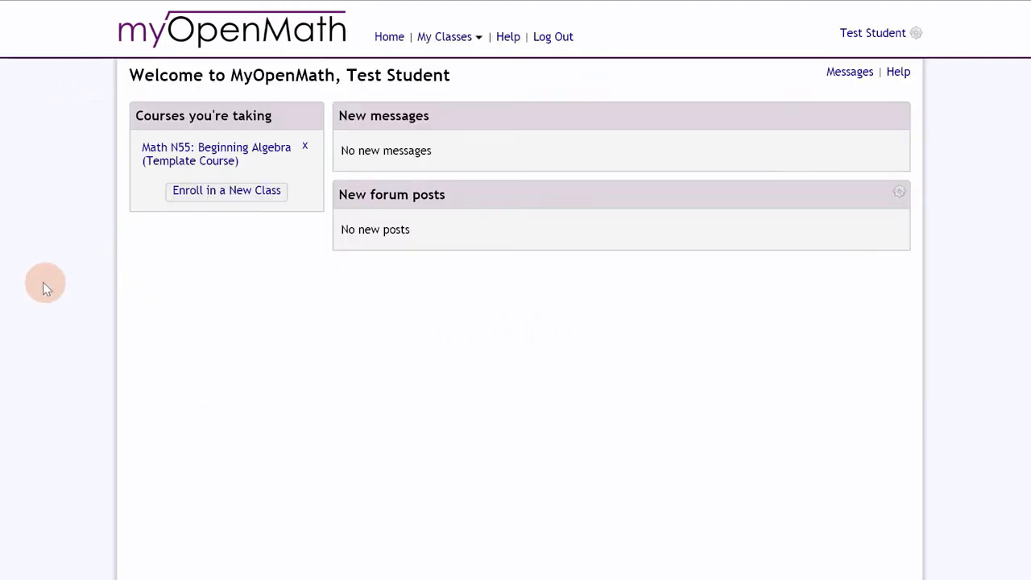
mouse_move(216, 153)
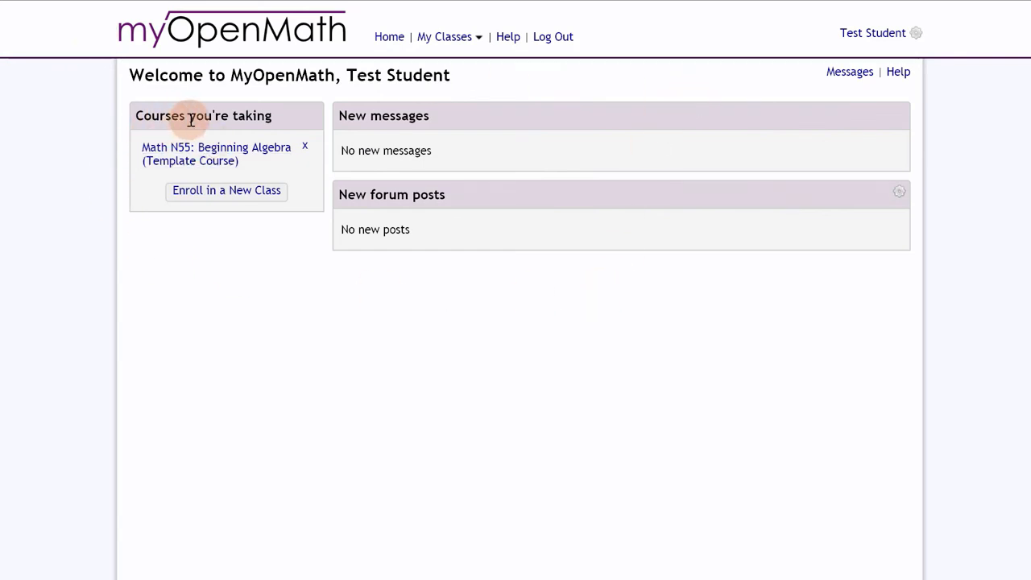
mouse_move(189, 154)
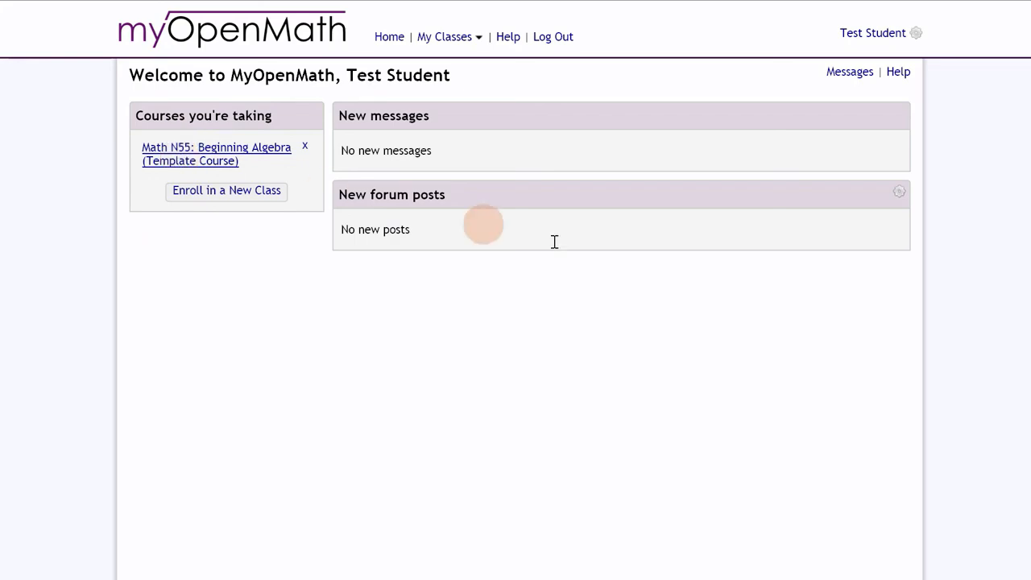
Open the Math N55: Beginning Algebra (Template Course) link under courses taken
click(216, 153)
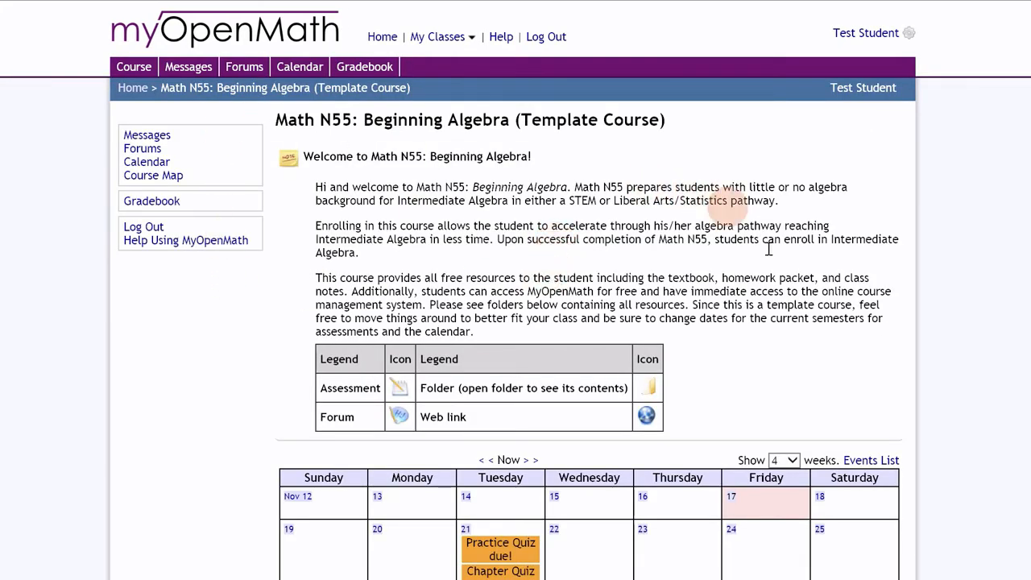
mouse_move(681, 455)
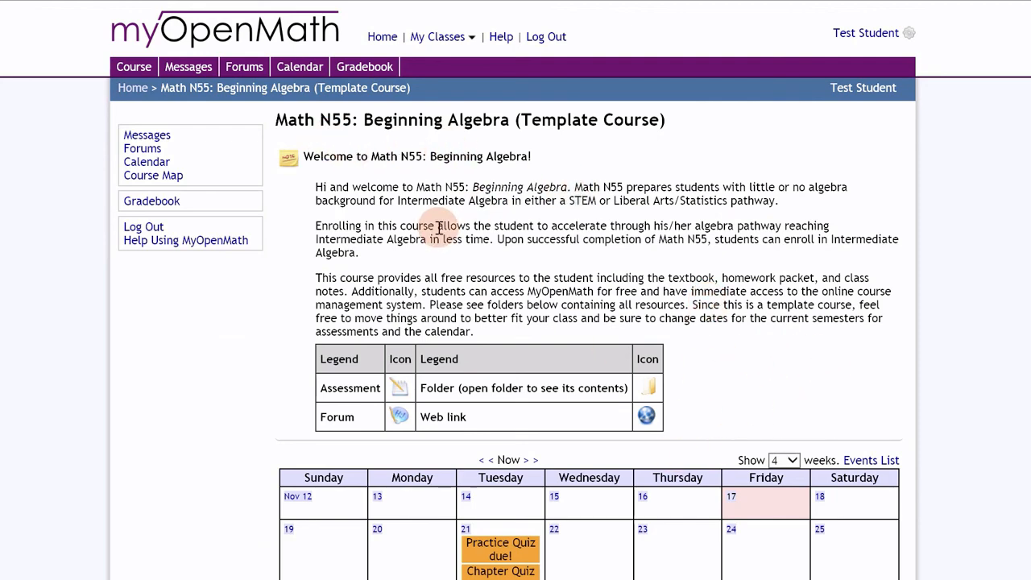
mouse_move(418, 286)
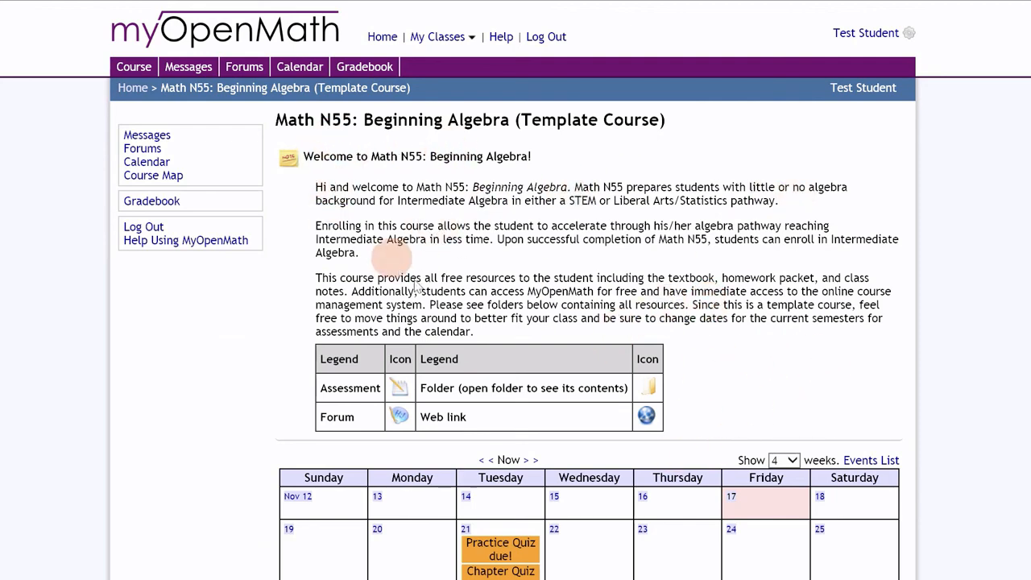
scroll(down, 3)
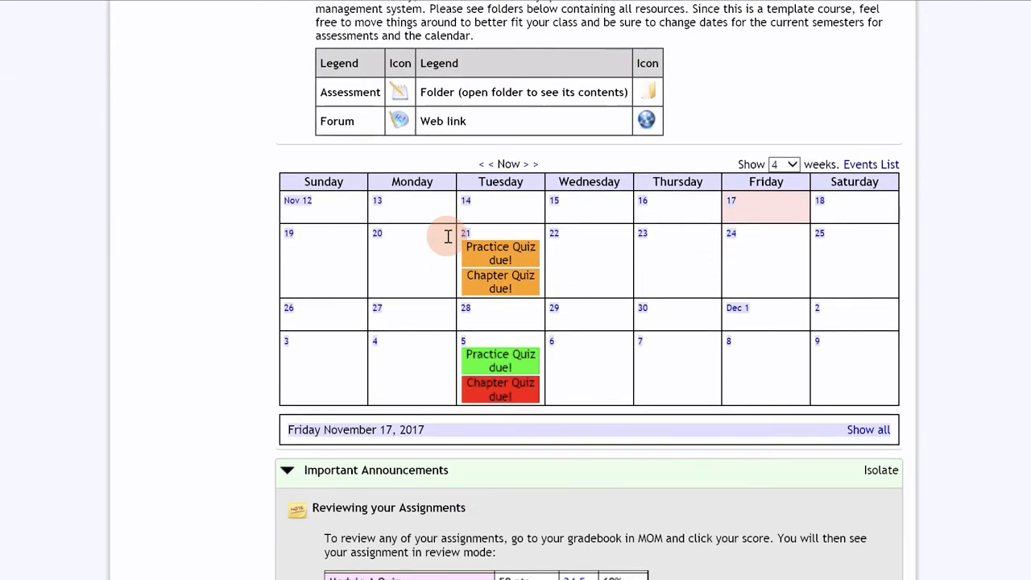
mouse_move(692, 385)
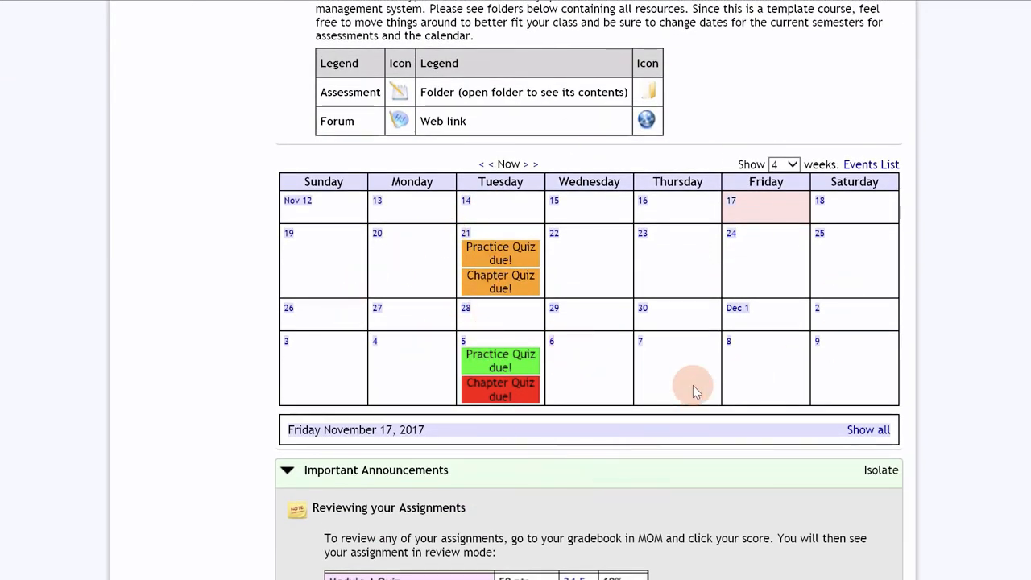
scroll(up, 3)
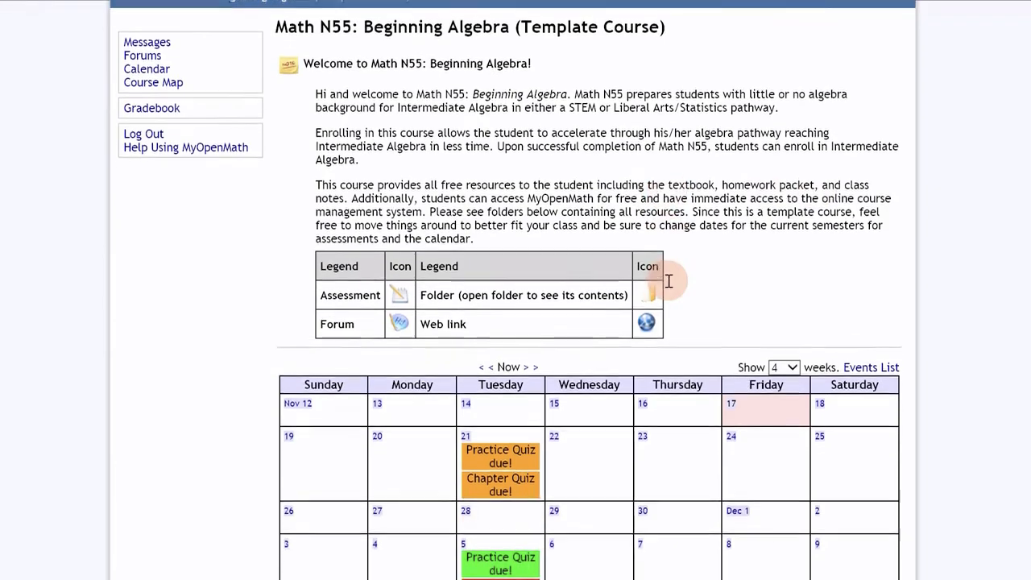